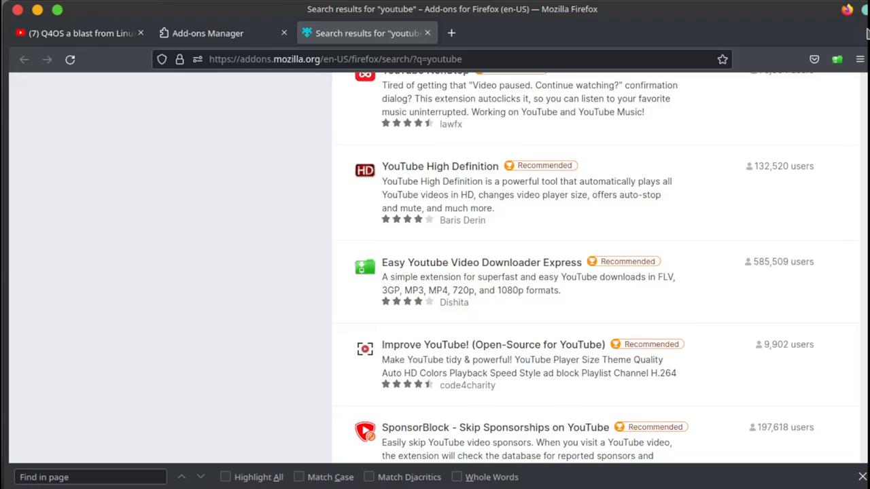
# Open the Easy Youtube Video Downloader Express details page from Firefox's Add-ons and themes.
pyautogui.click(859, 59)
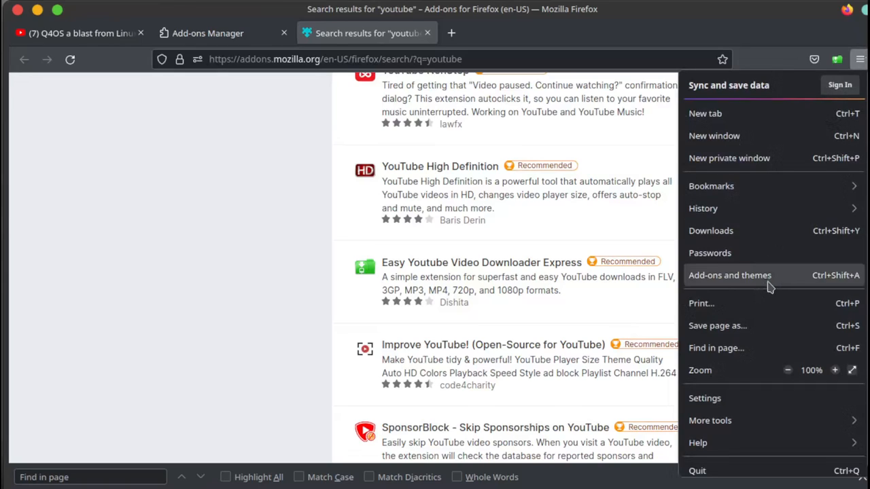
pyautogui.click(729, 276)
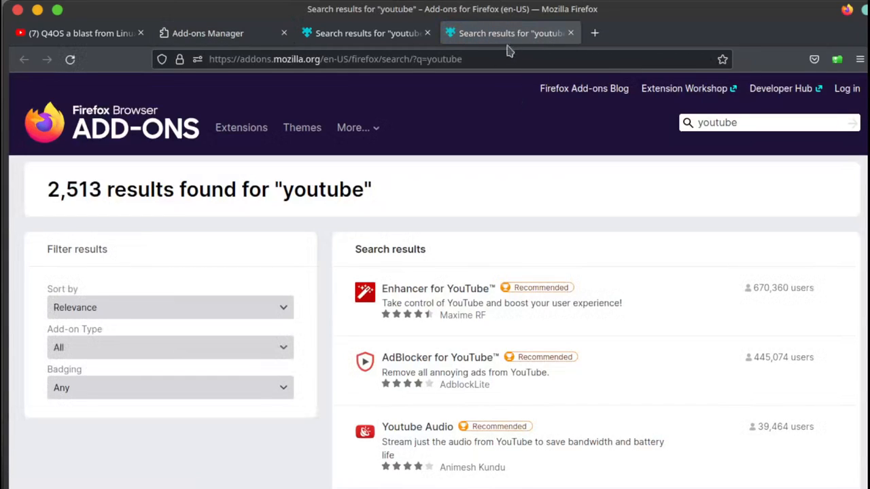
pyautogui.scroll(-3)
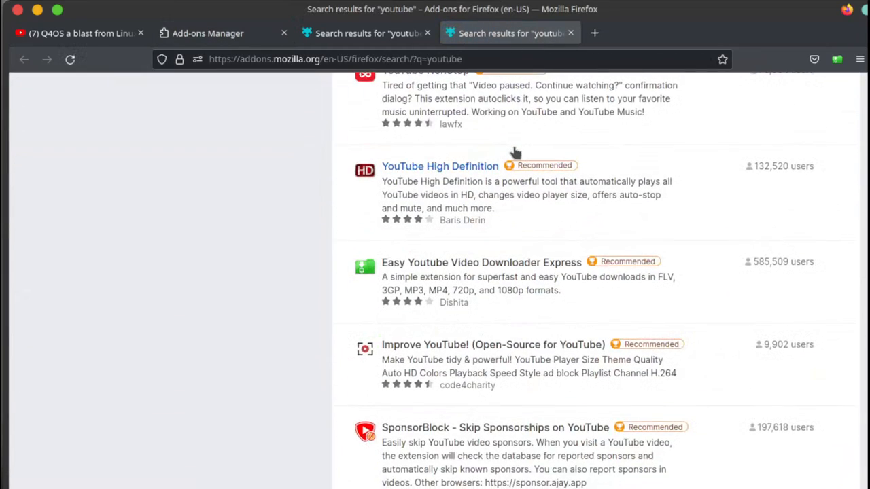
pyautogui.moveTo(482, 262)
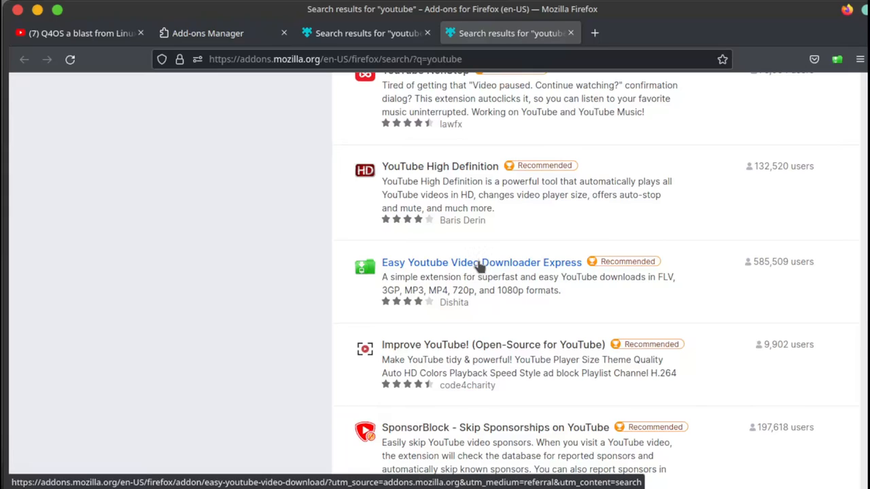
pyautogui.moveTo(480, 269)
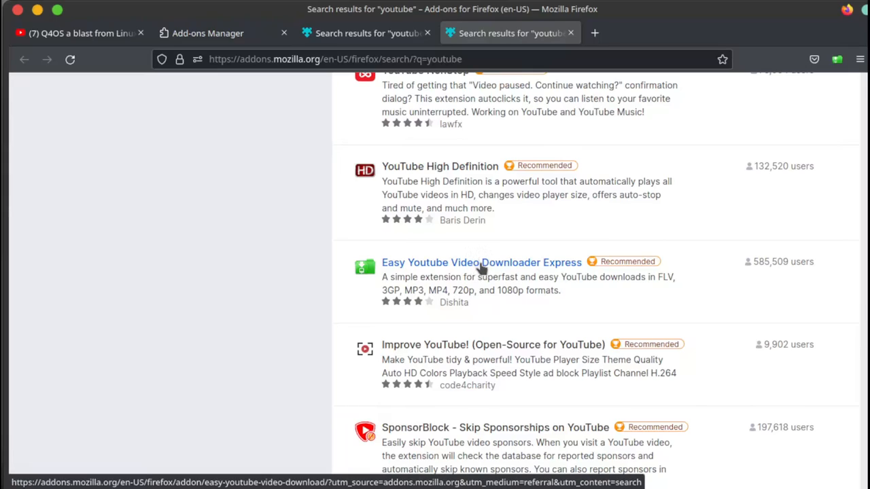
pyautogui.click(481, 263)
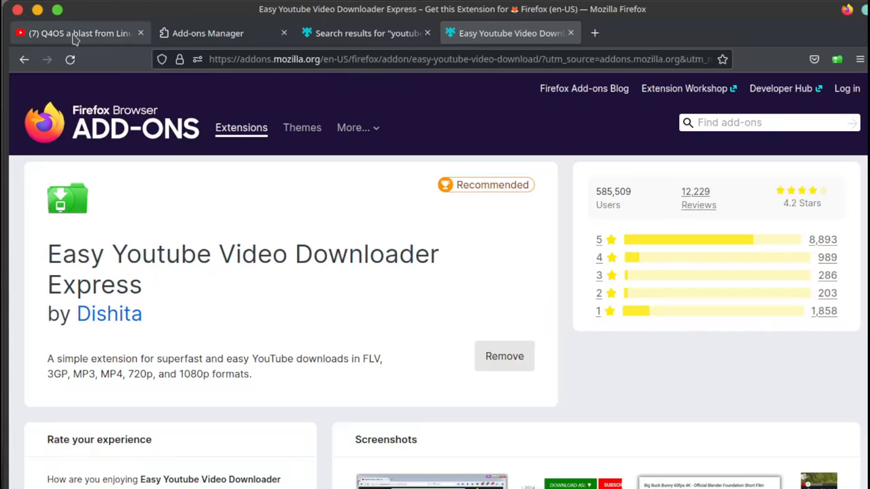
# Download the Q4OS YouTube video as MP4 720P (40.3 MB) into the Videos folder.
pyautogui.click(78, 33)
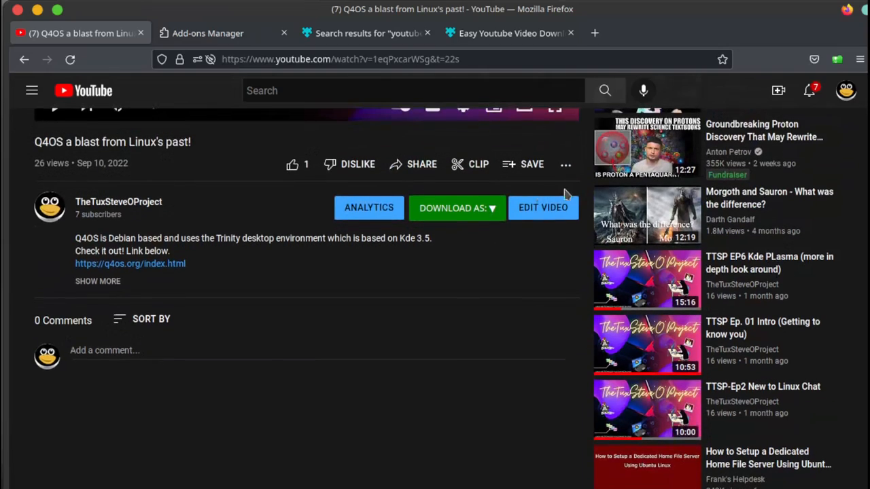
pyautogui.moveTo(435, 272)
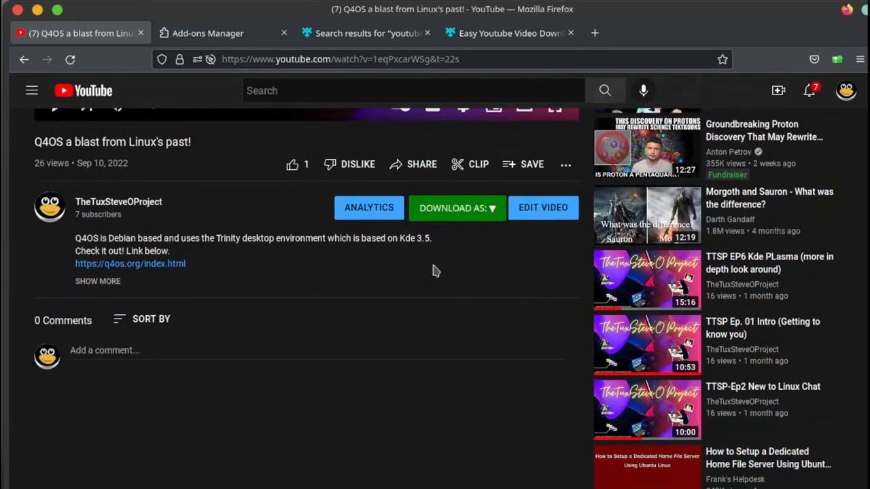
pyautogui.moveTo(466, 214)
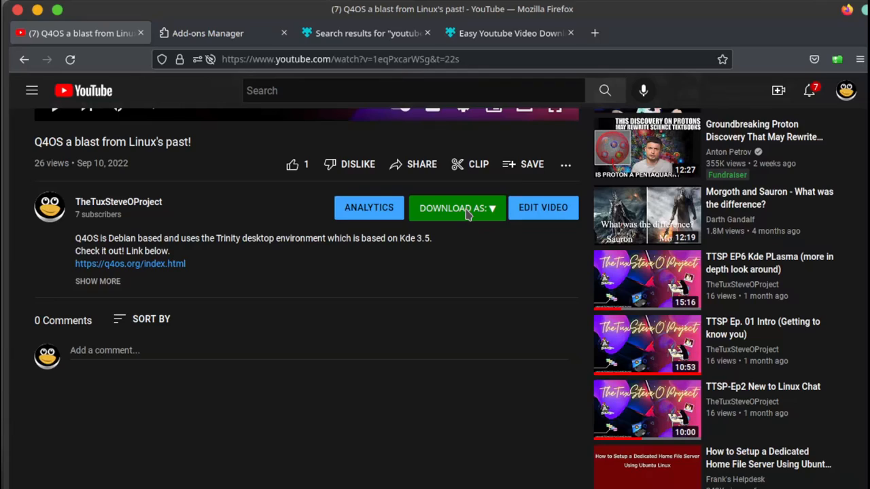
pyautogui.moveTo(468, 228)
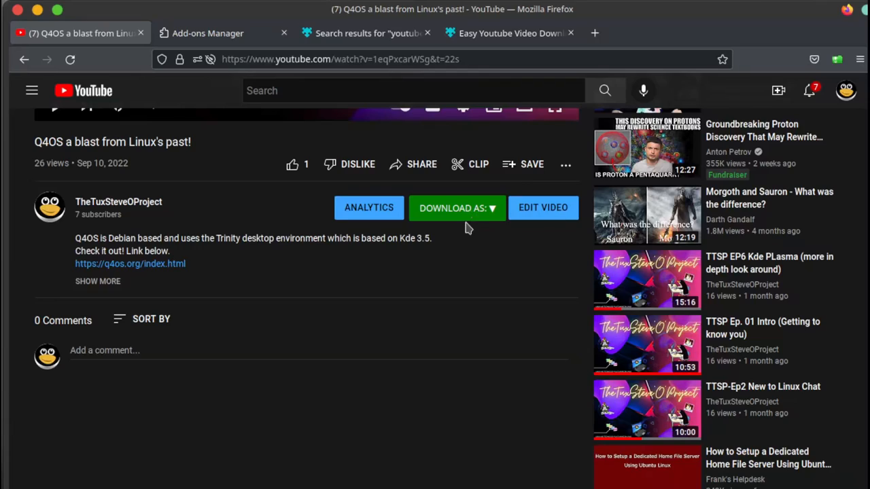
pyautogui.moveTo(466, 228)
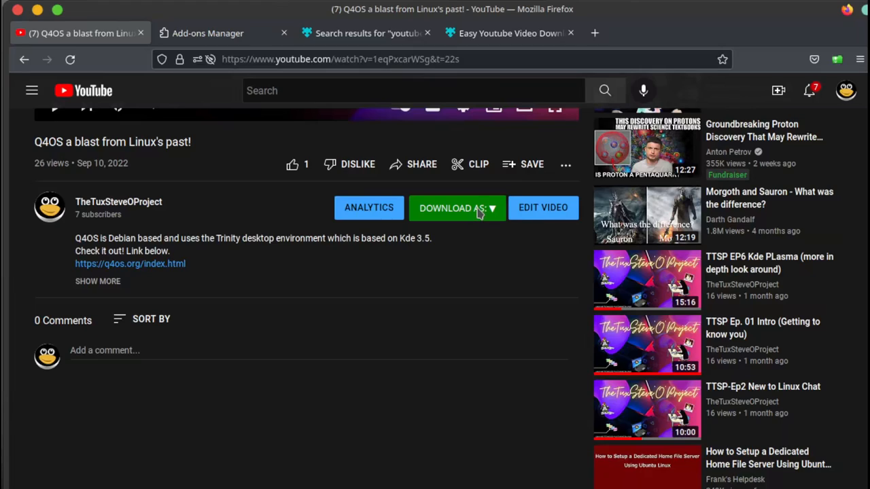
pyautogui.click(457, 207)
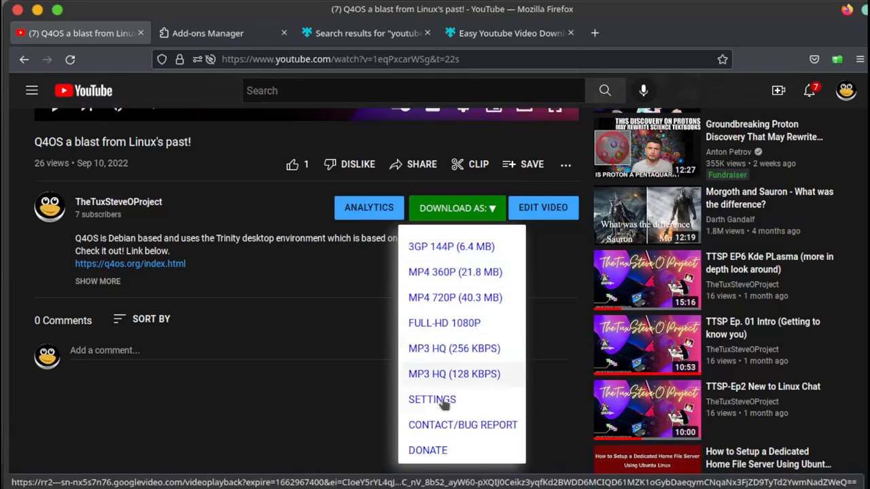
pyautogui.moveTo(445, 323)
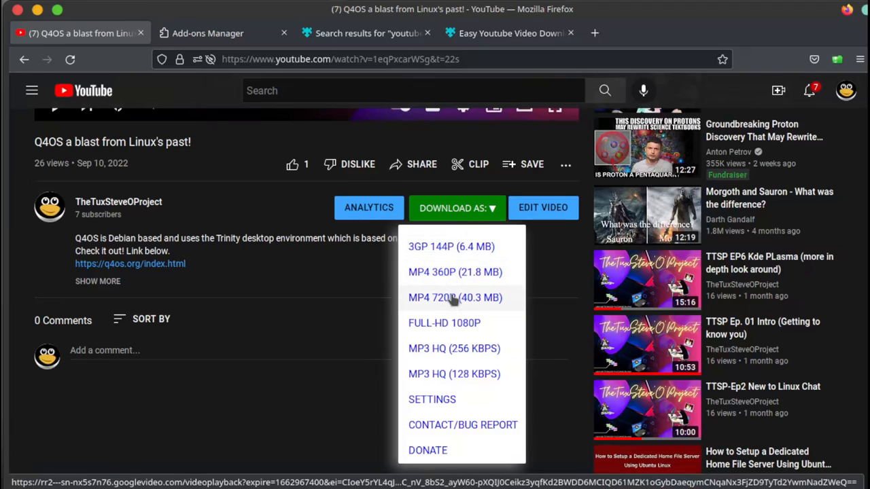
pyautogui.moveTo(455, 306)
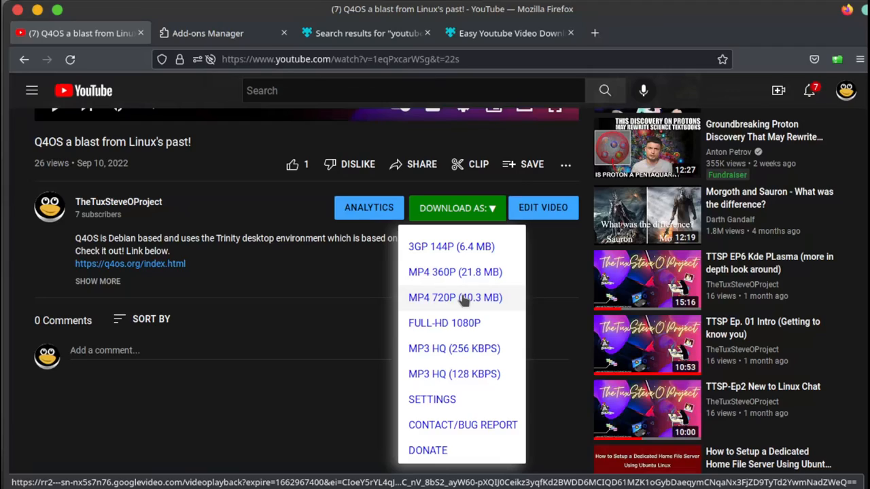
pyautogui.click(455, 298)
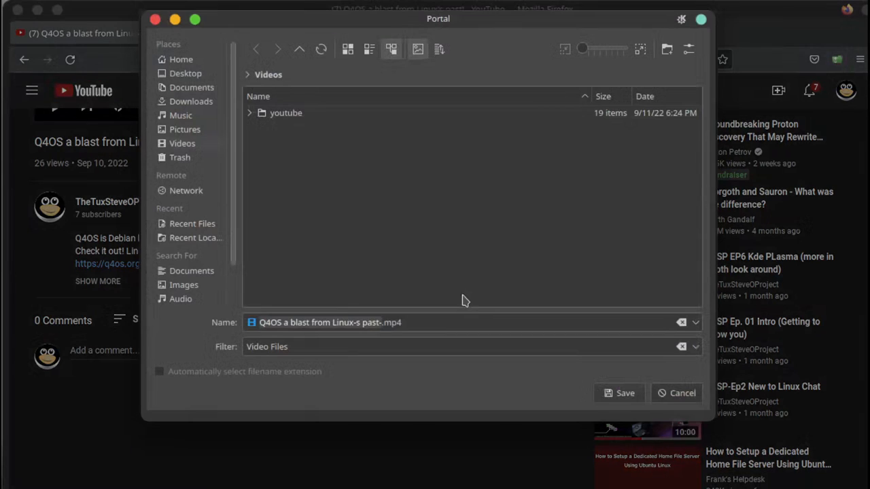
pyautogui.moveTo(624, 398)
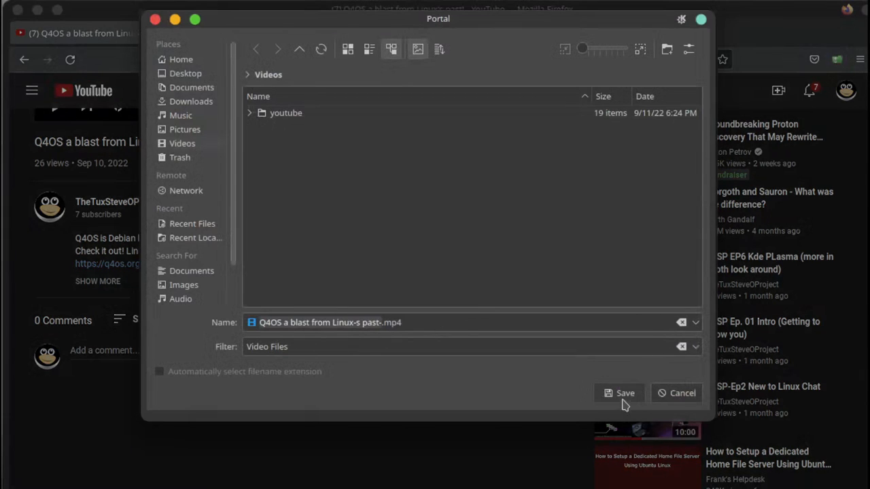
pyautogui.click(619, 393)
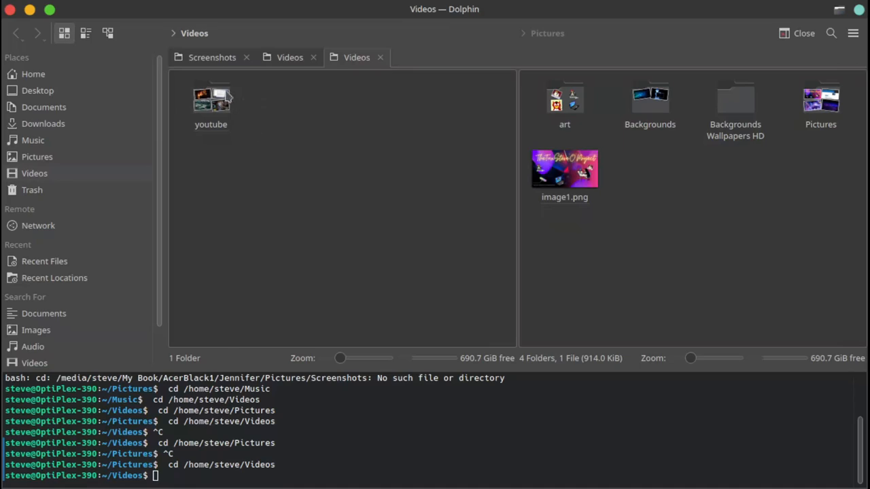
pyautogui.moveTo(211, 99)
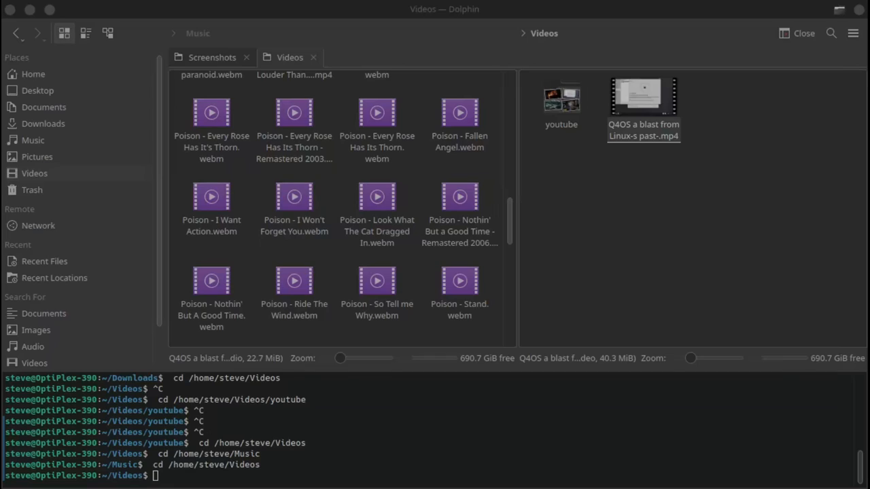
pyautogui.moveTo(786, 164)
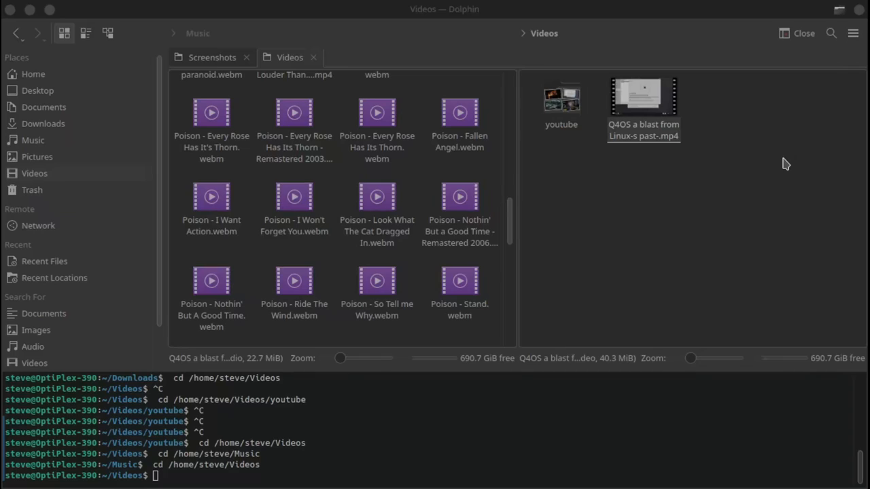
pyautogui.moveTo(682, 165)
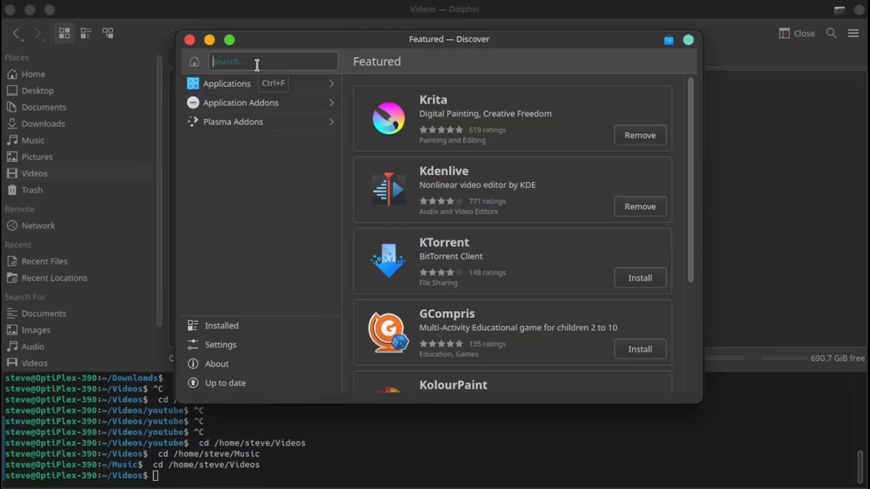
# Search Discover for winff, confirm it's installed, and close Discover.
pyautogui.write('winff')
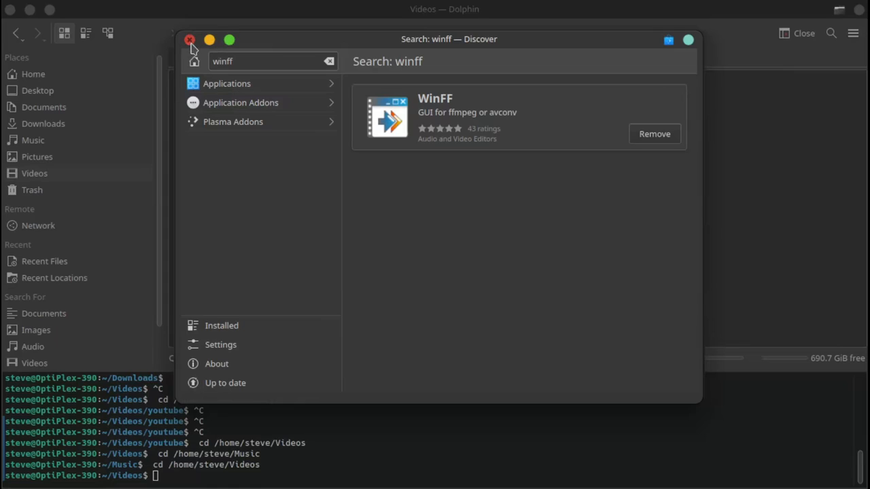
pyautogui.click(190, 38)
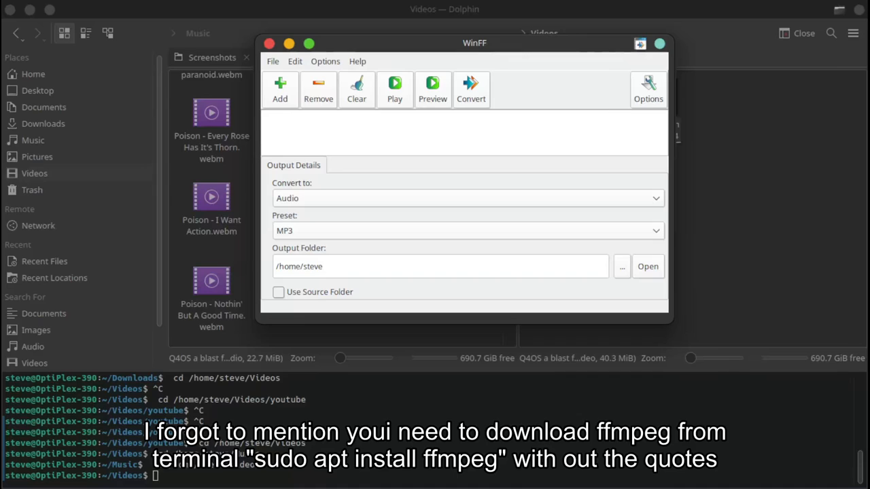
# Add the Q4OS MP4 from Videos to WinFF and browse the File, Edit and Options menus.
pyautogui.click(269, 43)
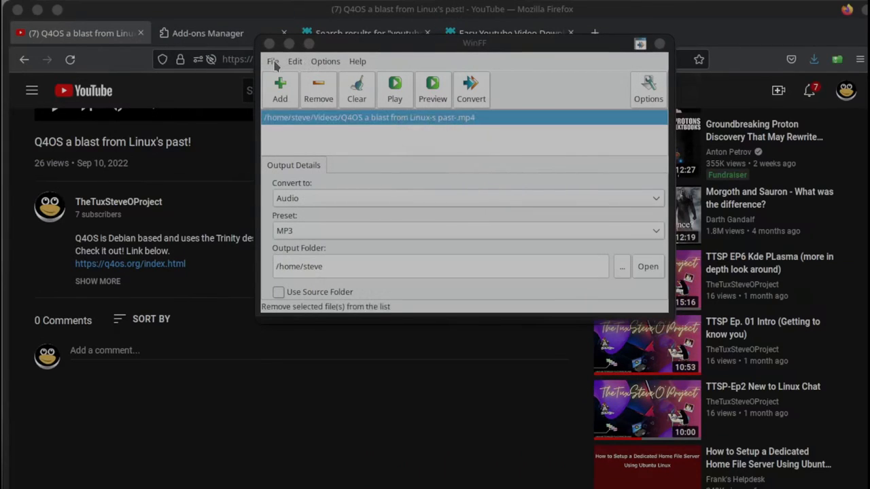
pyautogui.click(273, 61)
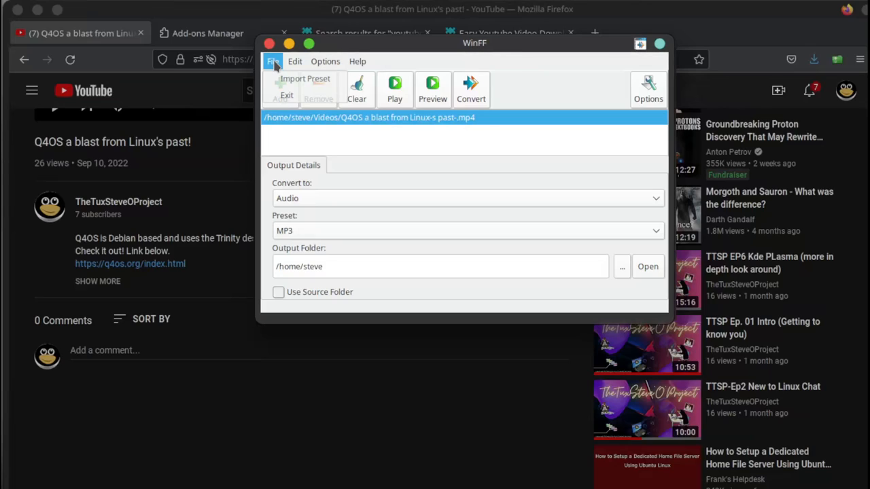
pyautogui.click(294, 61)
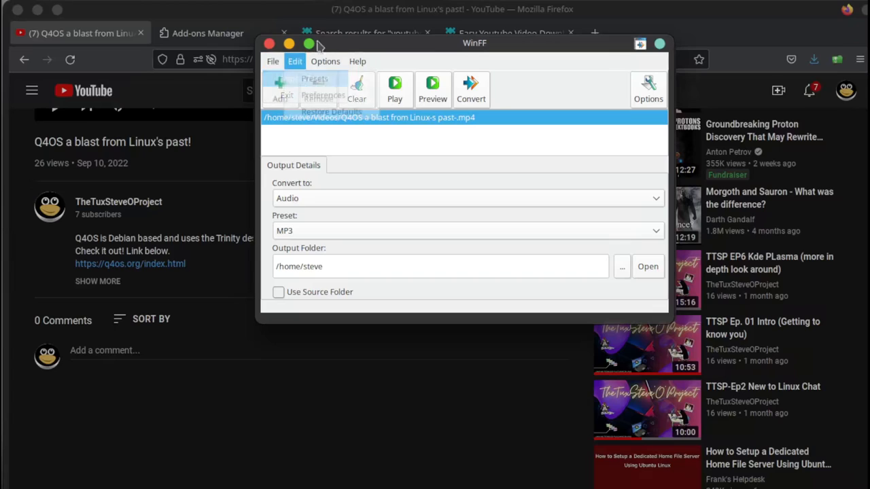
pyautogui.click(325, 61)
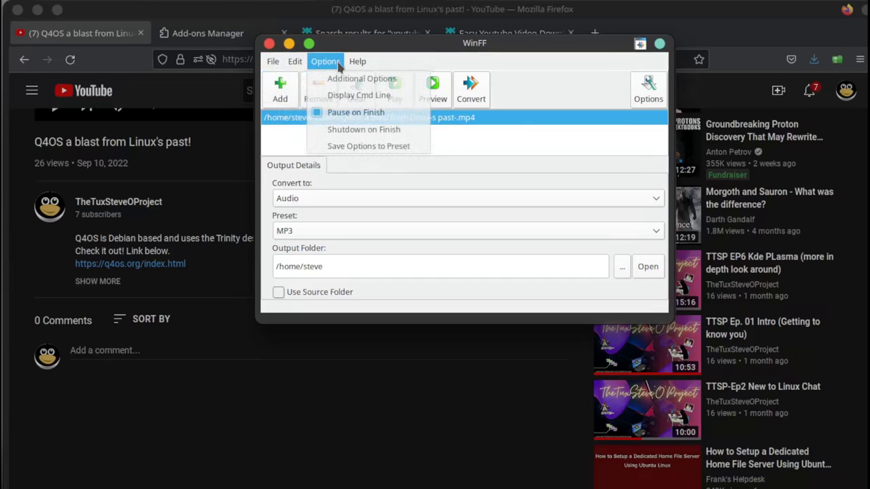
pyautogui.click(357, 61)
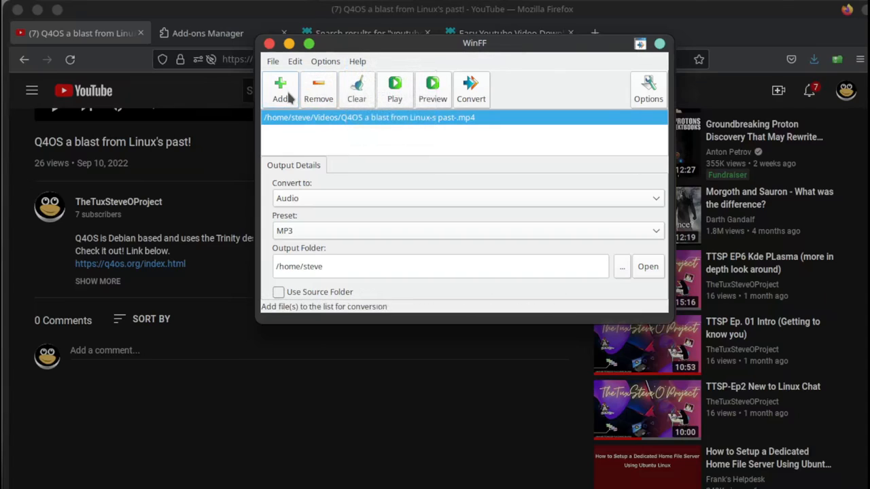
pyautogui.moveTo(281, 88)
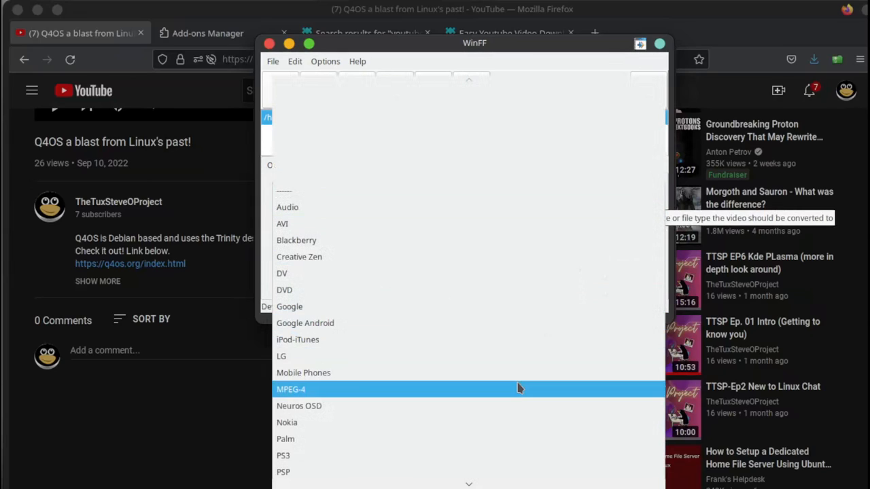
# Set WinFF's output to Audio with the MP3 preset.
pyautogui.click(291, 388)
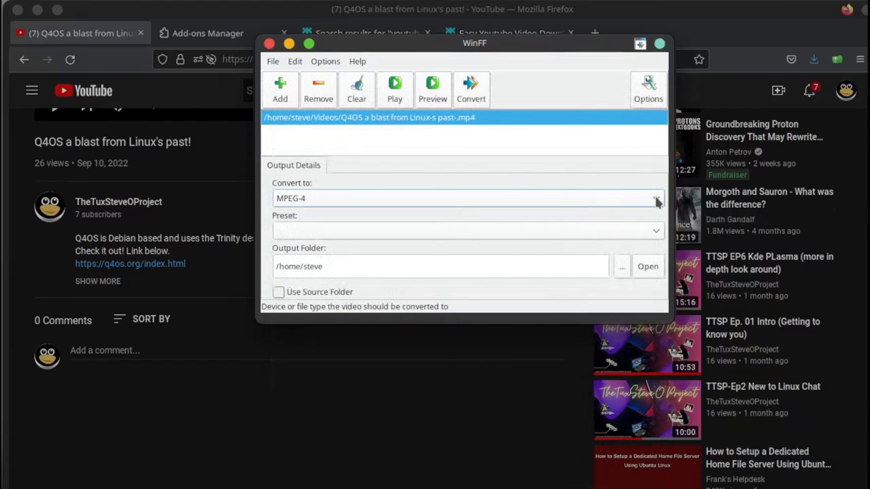
pyautogui.click(656, 198)
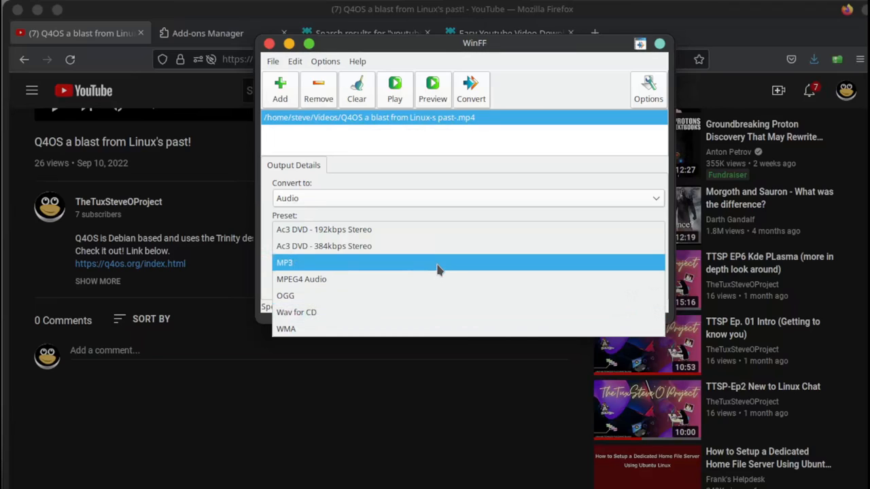
pyautogui.click(284, 262)
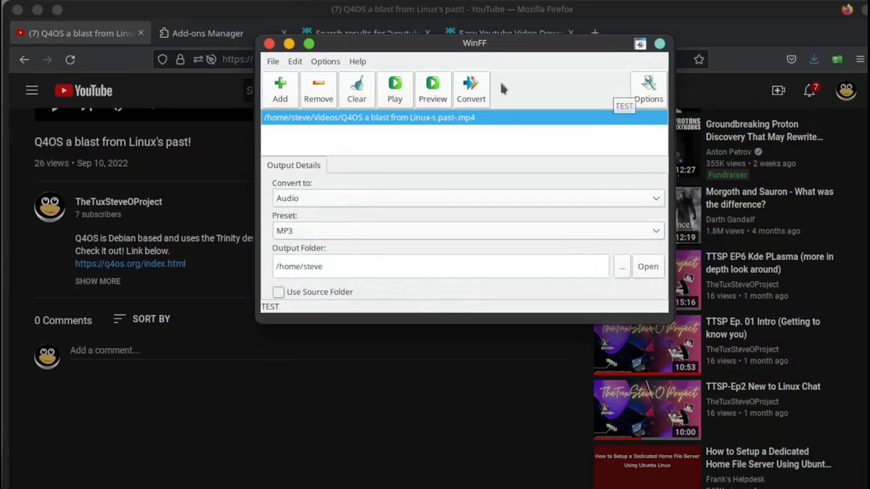
pyautogui.moveTo(395, 89)
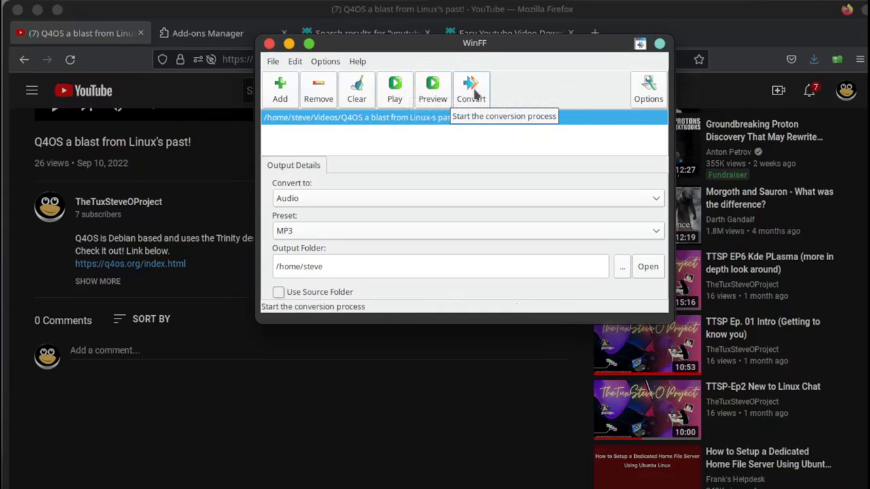
# Start converting the queued Q4OS MP4 to MP3 in /home/steve.
pyautogui.click(471, 88)
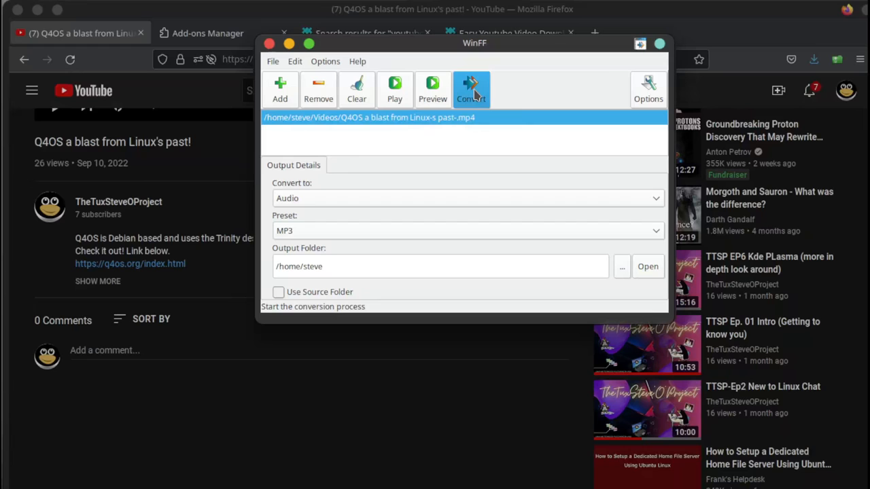
pyautogui.click(471, 89)
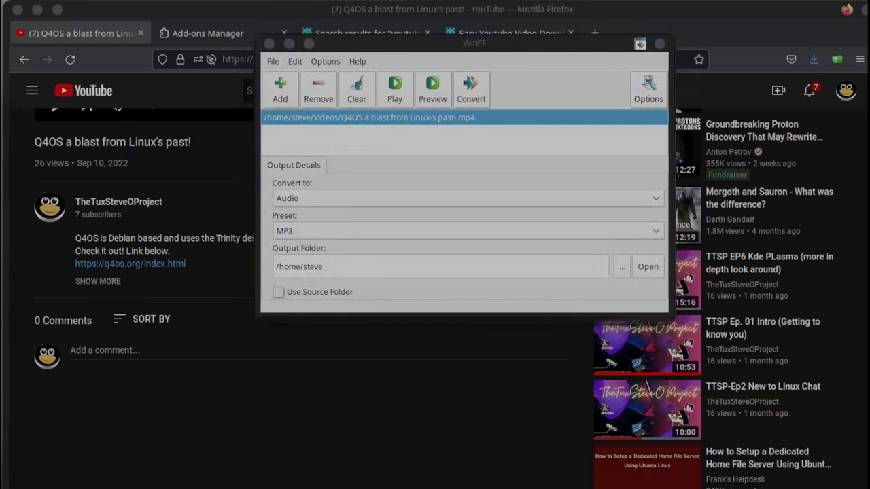
pyautogui.click(471, 88)
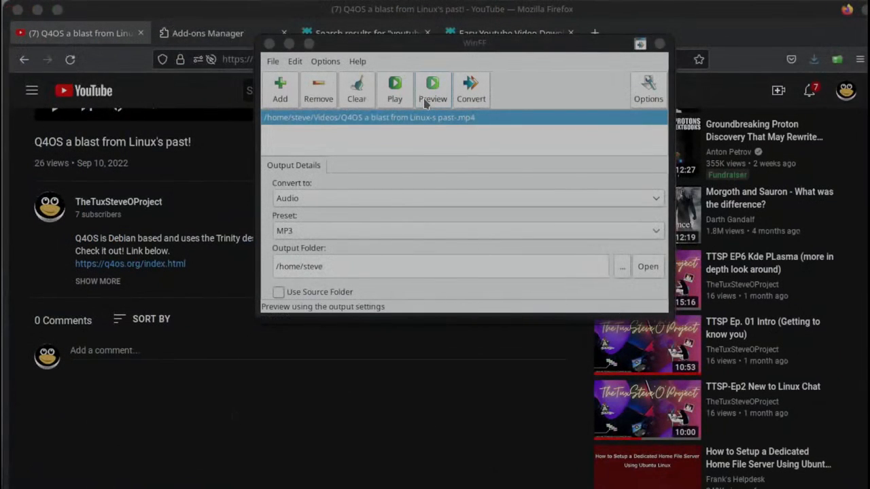
pyautogui.moveTo(433, 88)
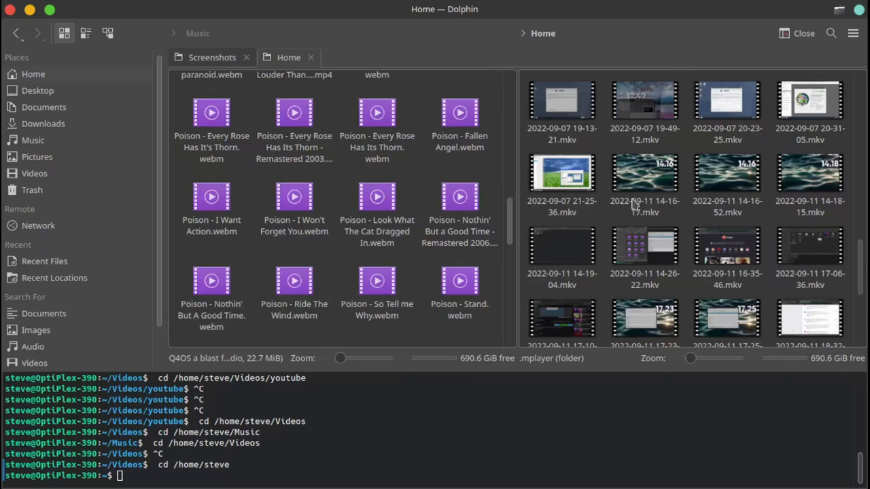
# Play Q4OS.mp3 from the home folder in Haruna, then close the player.
pyautogui.scroll(-3)
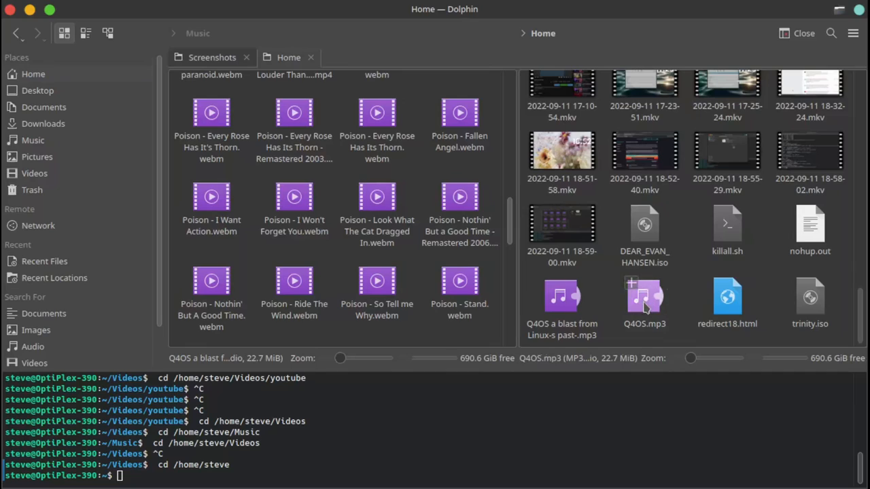
pyautogui.rightClick(644, 299)
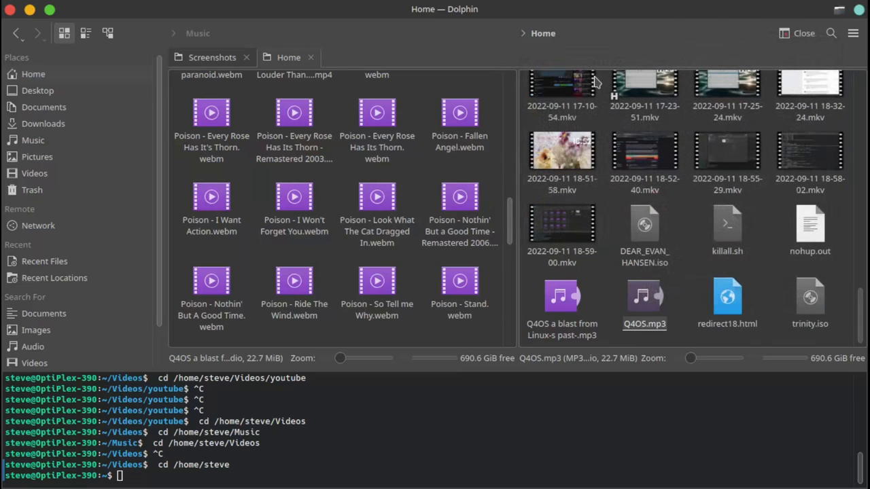
pyautogui.doubleClick(644, 300)
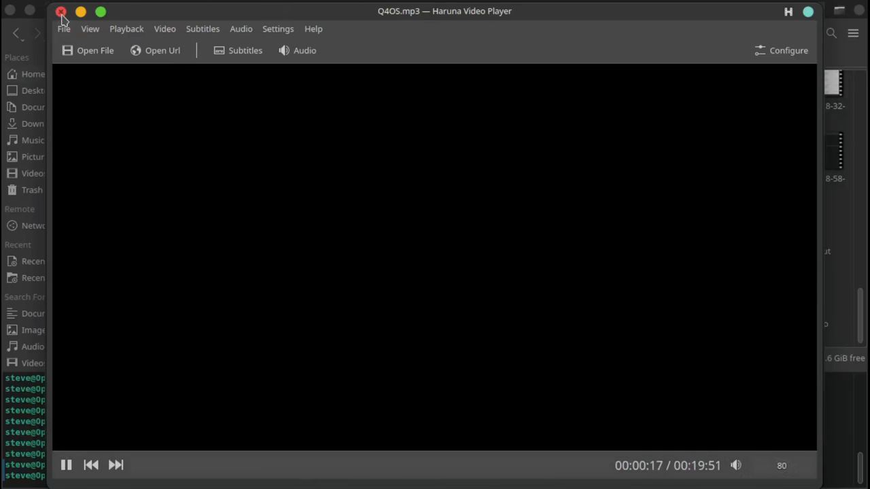
pyautogui.click(60, 11)
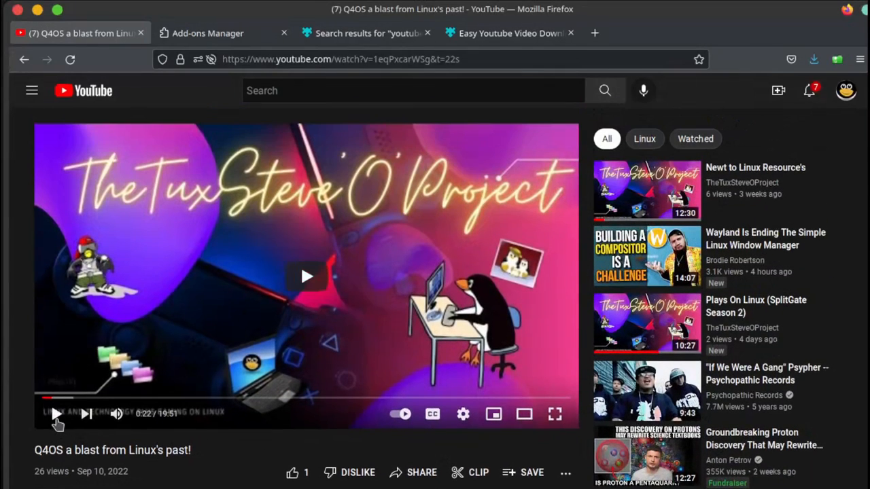
# Play the Q4OS YouTube video briefly, then pause it.
pyautogui.click(56, 415)
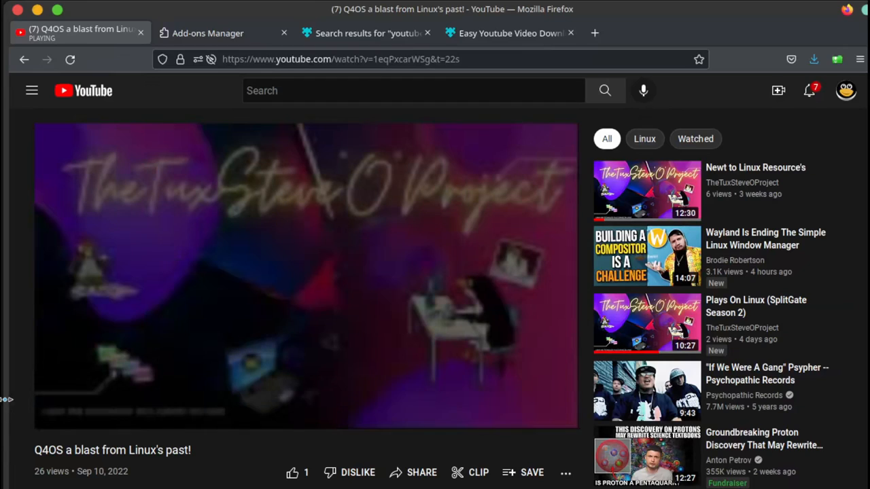
pyautogui.click(60, 414)
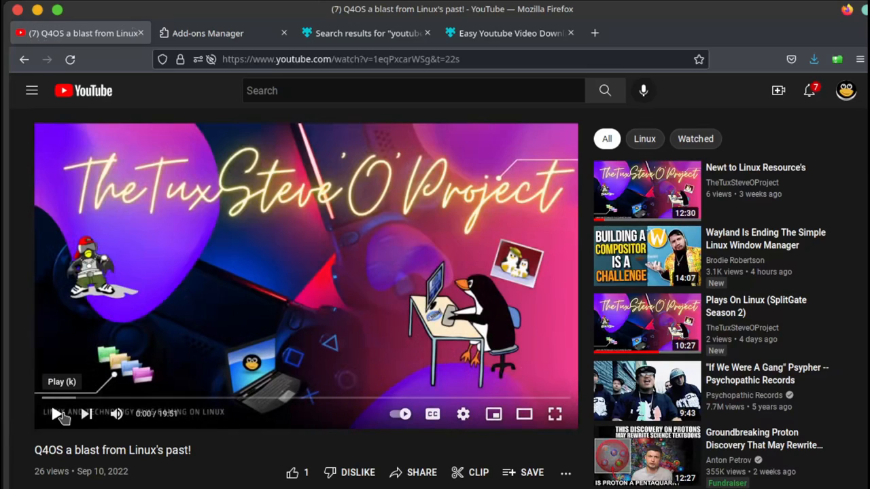
pyautogui.click(57, 414)
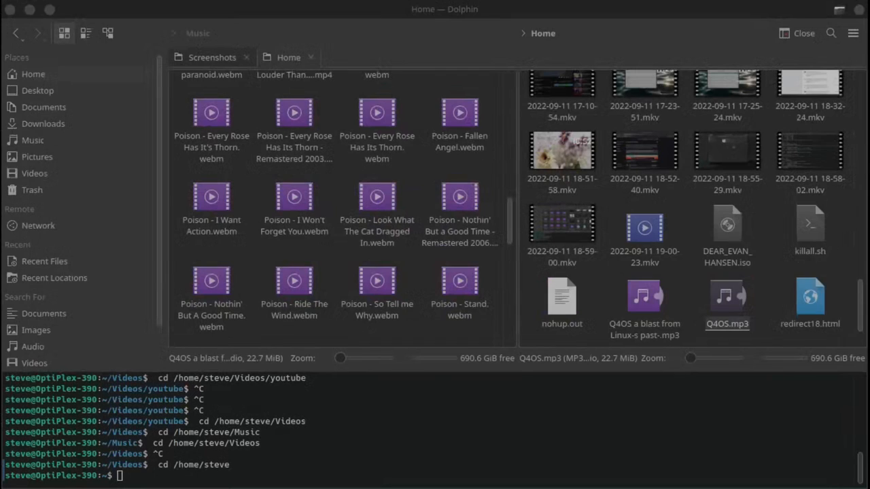
pyautogui.moveTo(412, 337)
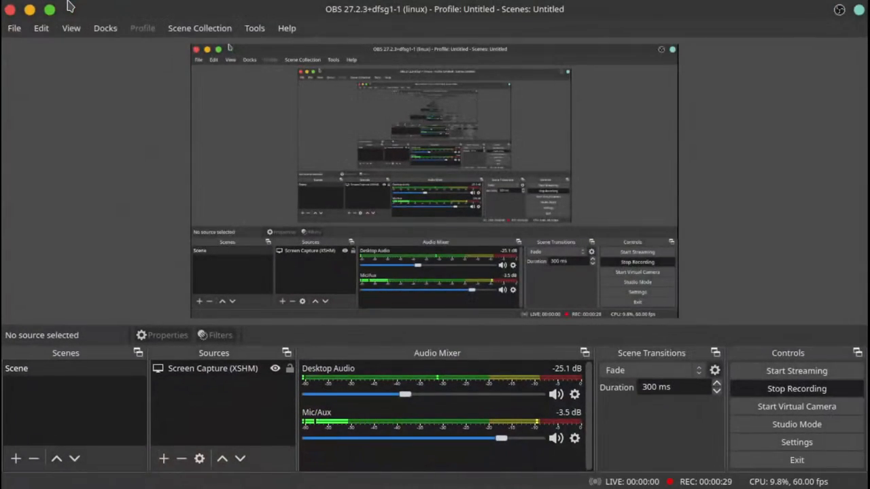
# Search YouTube for 'thetuxsteveoproject' from the Firefox youtube shortcut.
pyautogui.click(287, 28)
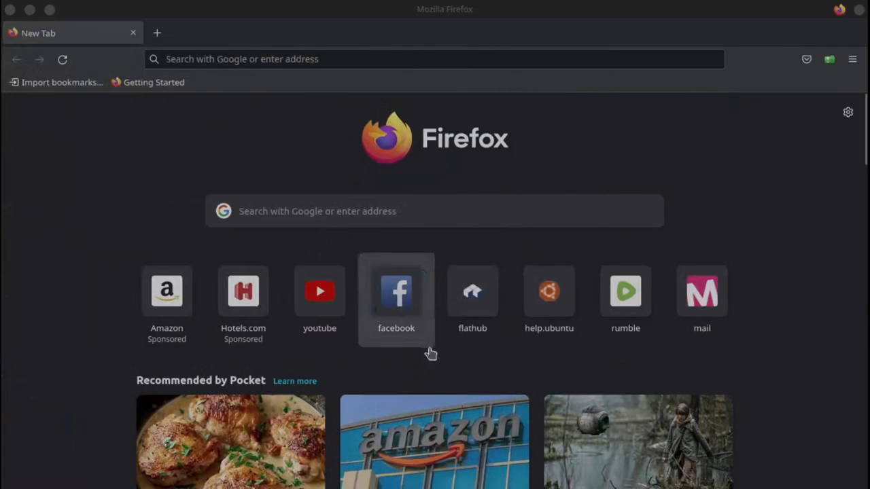
pyautogui.click(320, 292)
pyautogui.write('t')
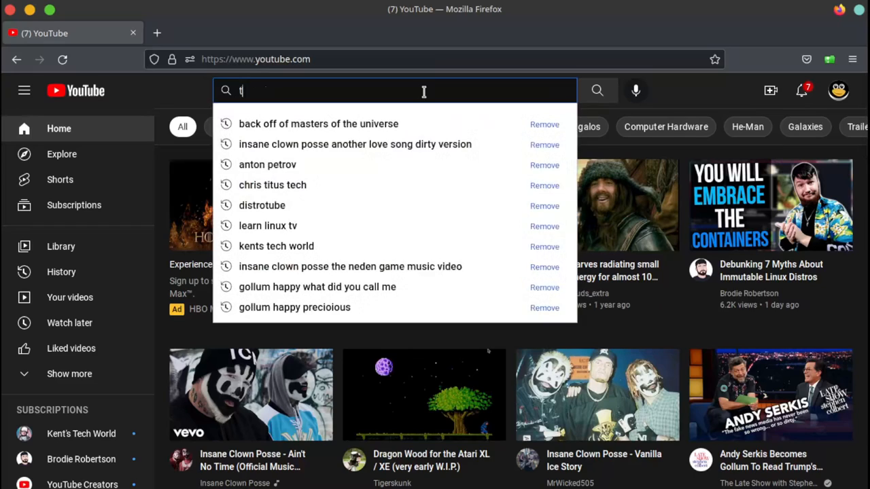
pyautogui.write('hetuxsteve')
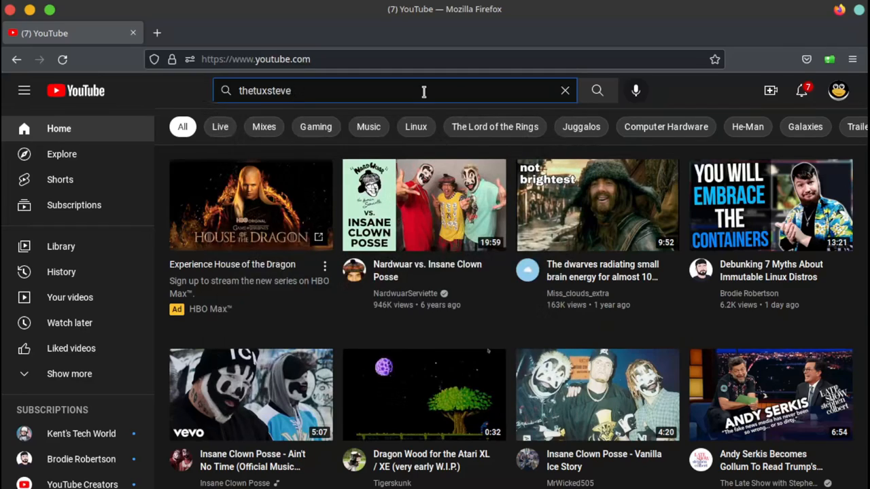
pyautogui.write('oproject')
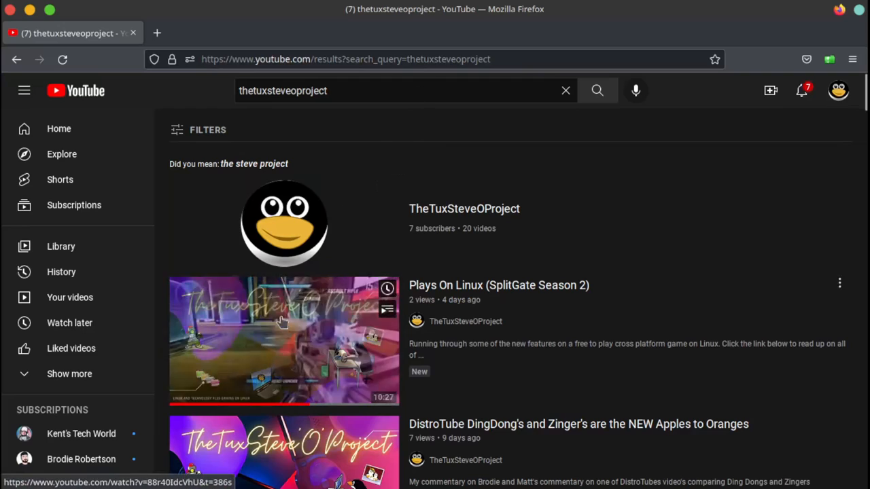
pyautogui.click(284, 340)
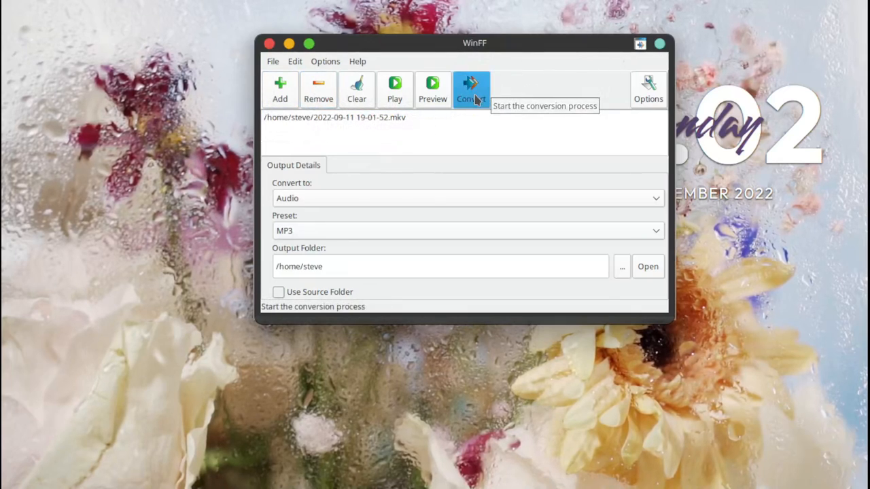
pyautogui.click(470, 89)
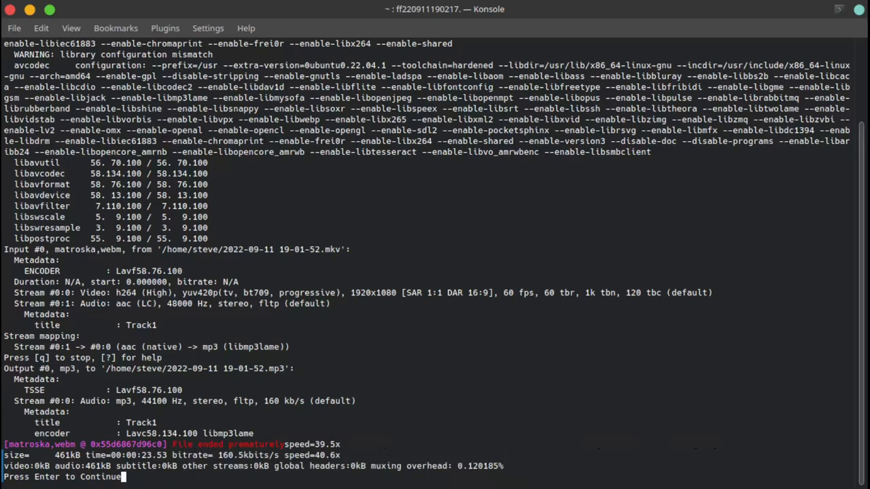
pyautogui.moveTo(94, 346)
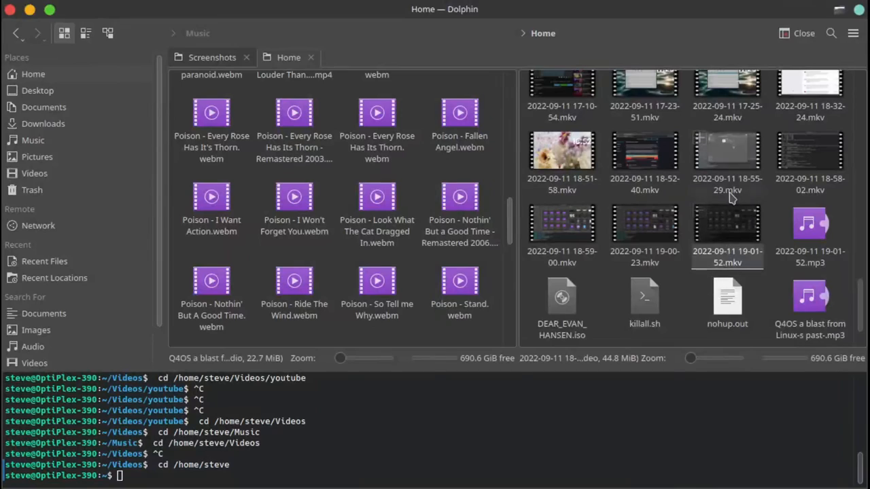
pyautogui.rightClick(727, 225)
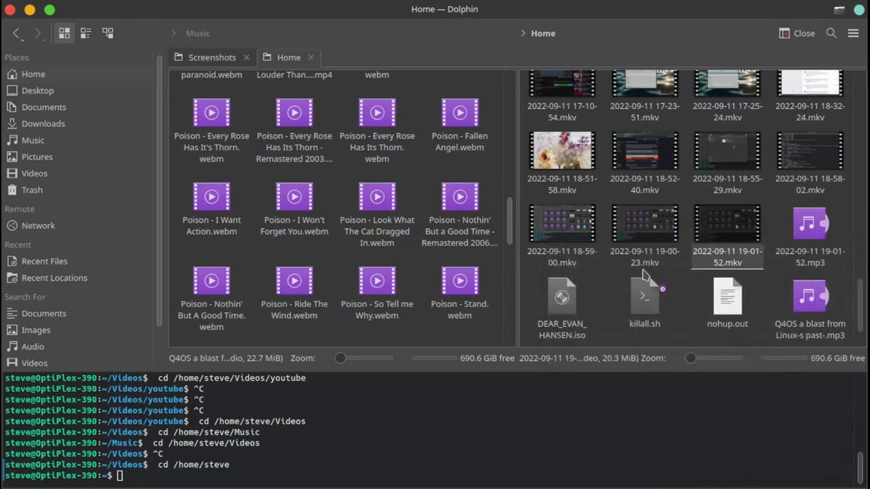
pyautogui.doubleClick(727, 224)
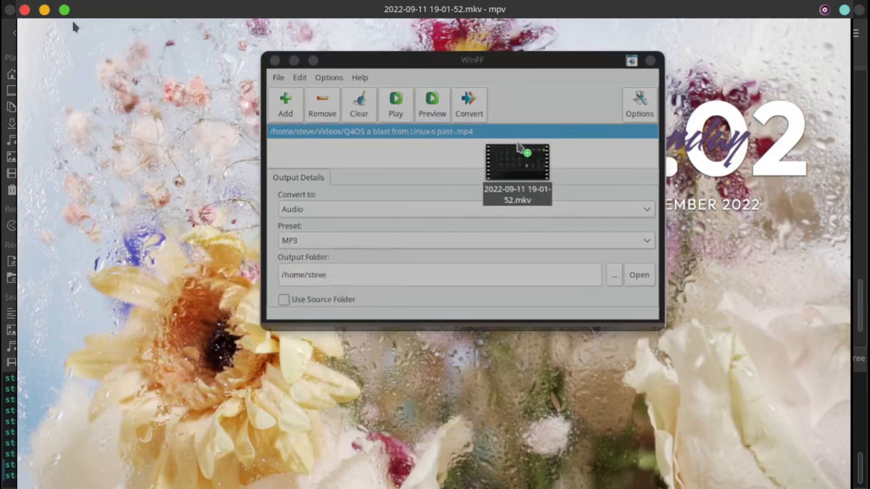
pyautogui.click(285, 106)
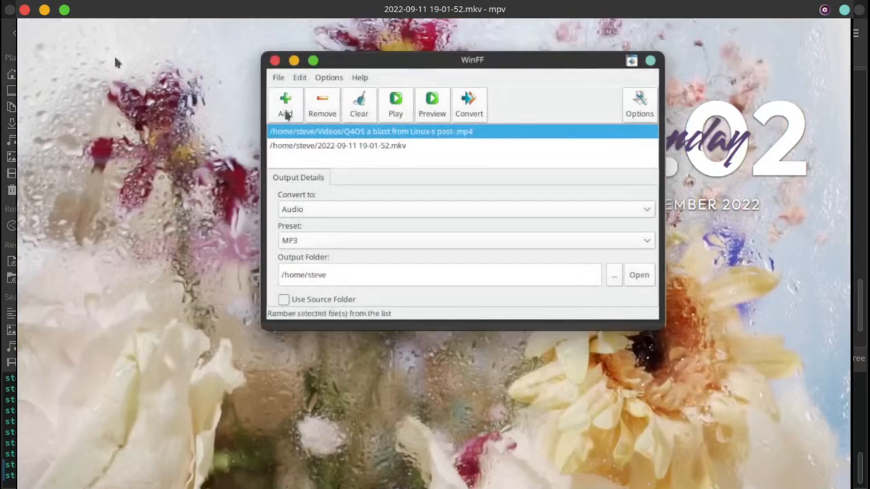